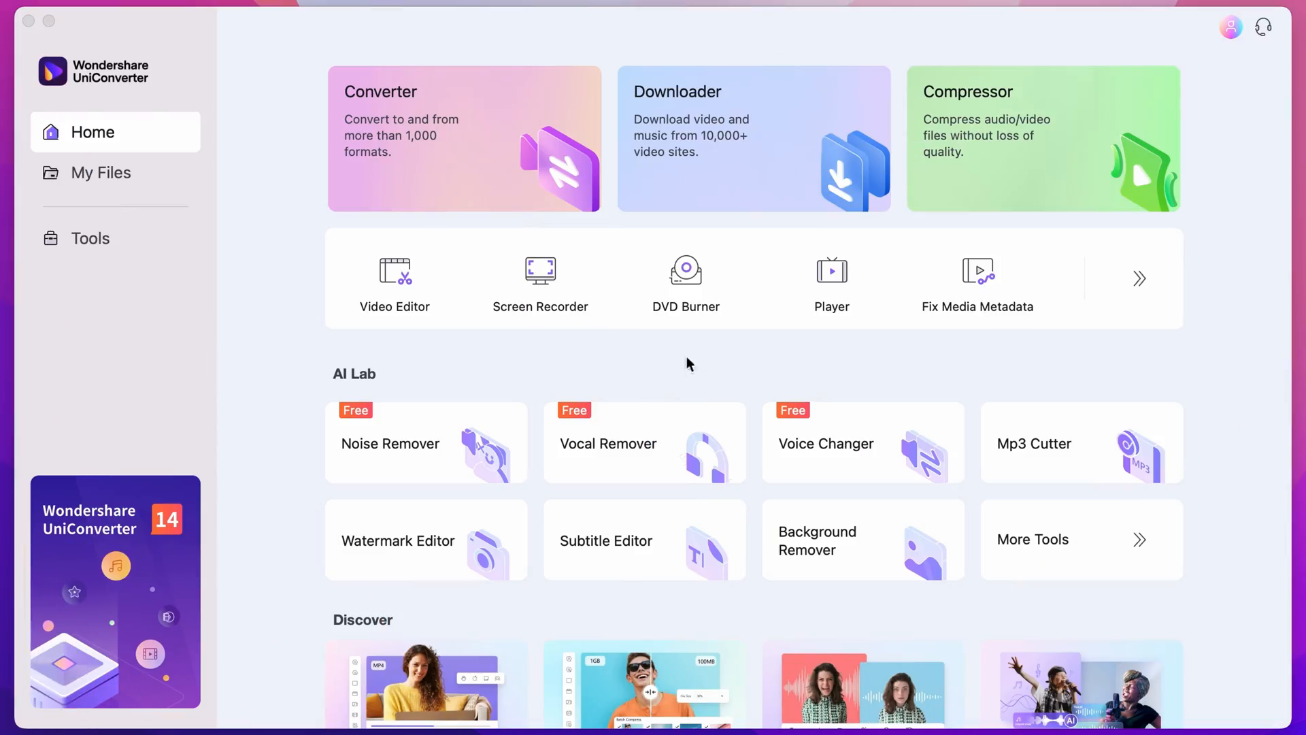
pyautogui.moveTo(678, 367)
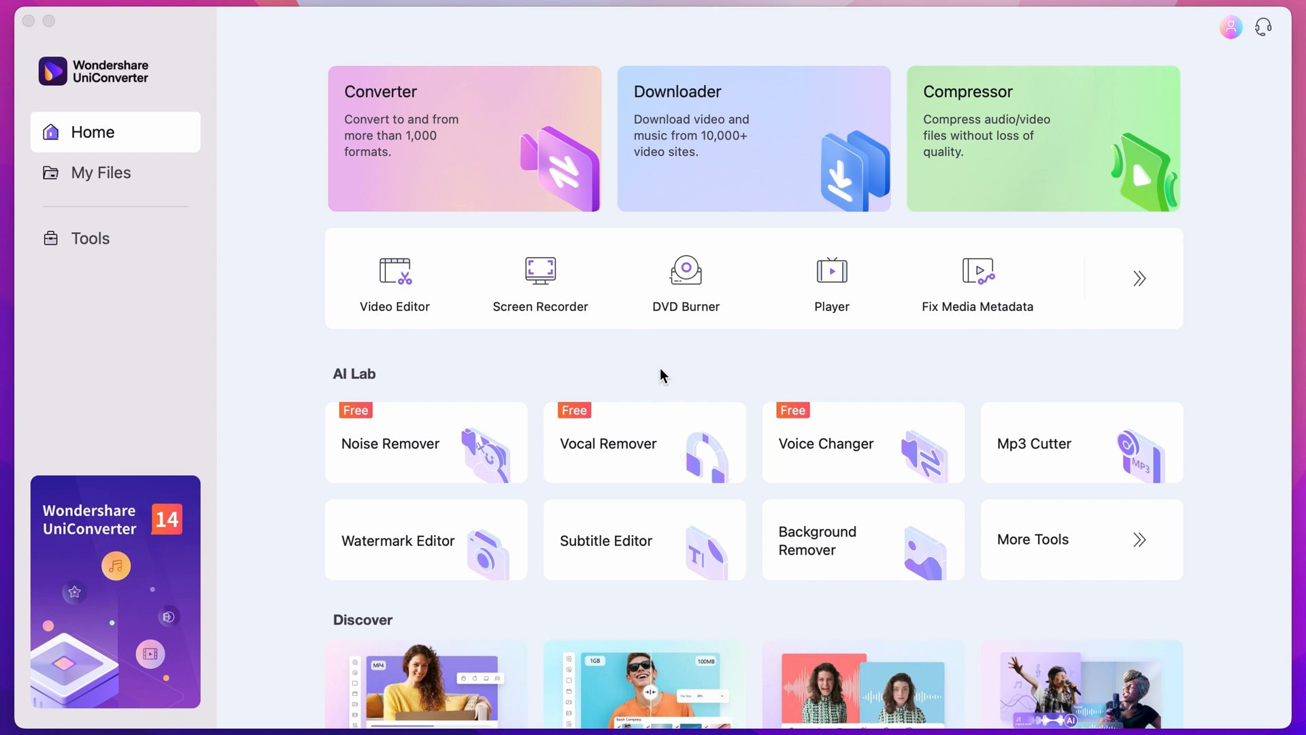
# Open the Video Editor from Tools and import 'How To Convert Audio Files_SUB'
pyautogui.scroll(-3)
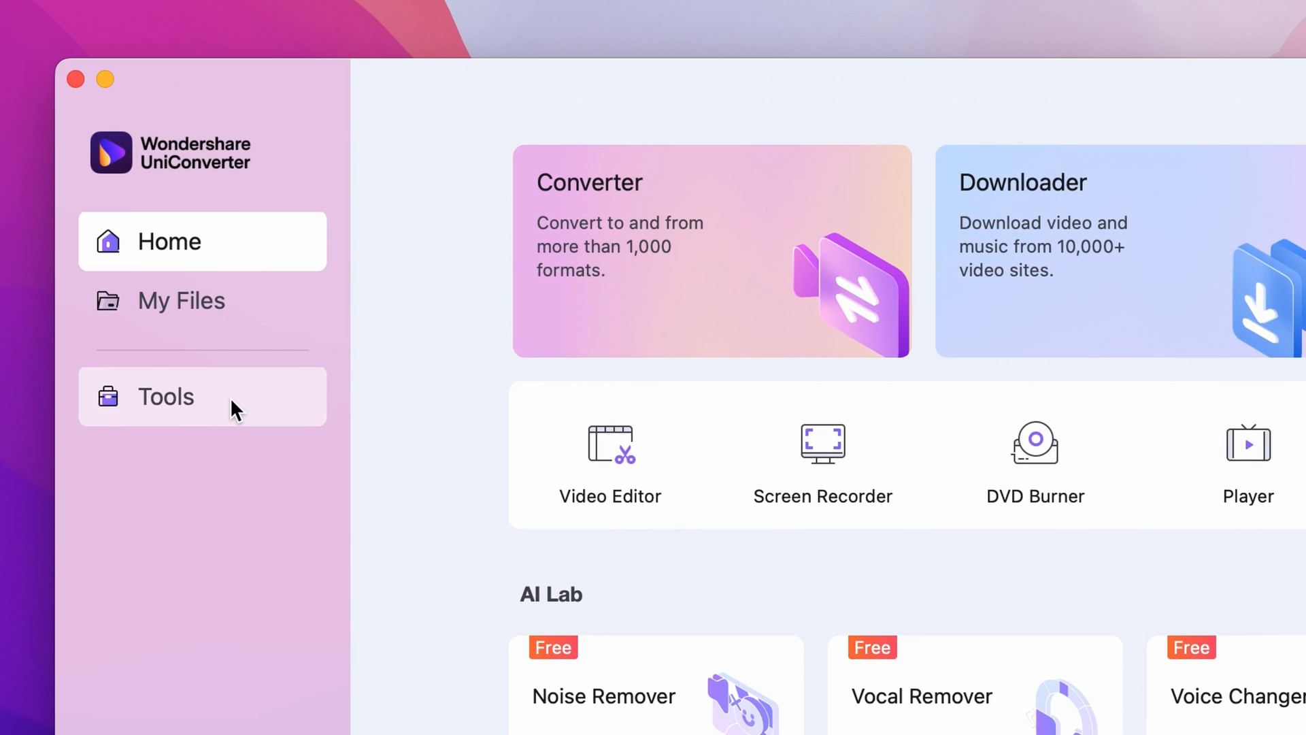
pyautogui.click(165, 396)
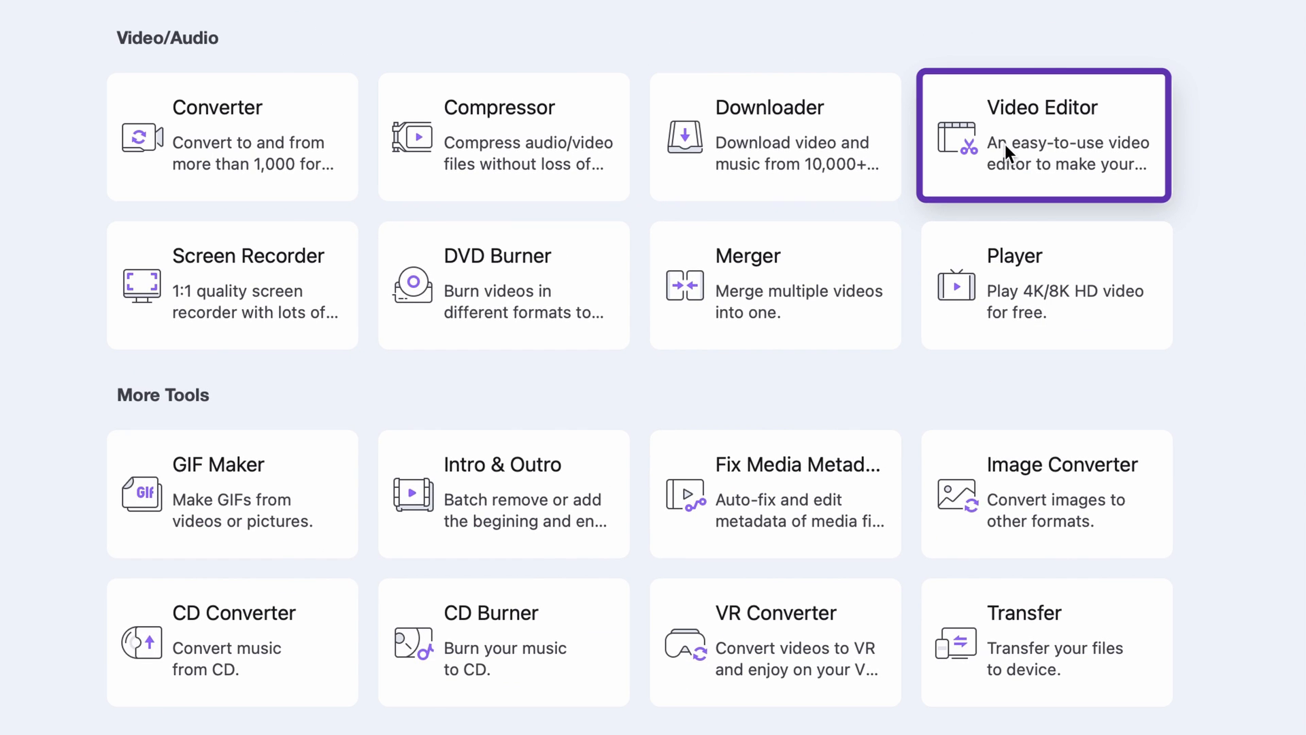
pyautogui.click(1043, 136)
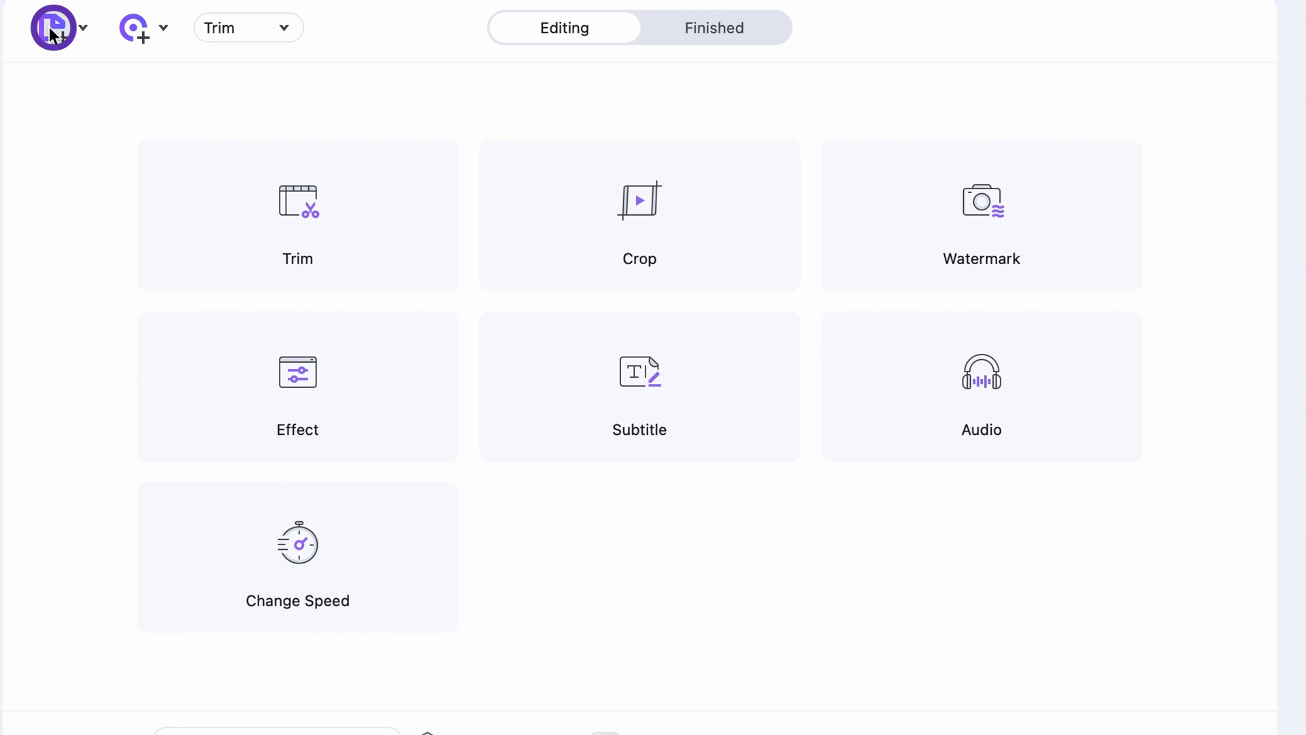
pyautogui.click(52, 28)
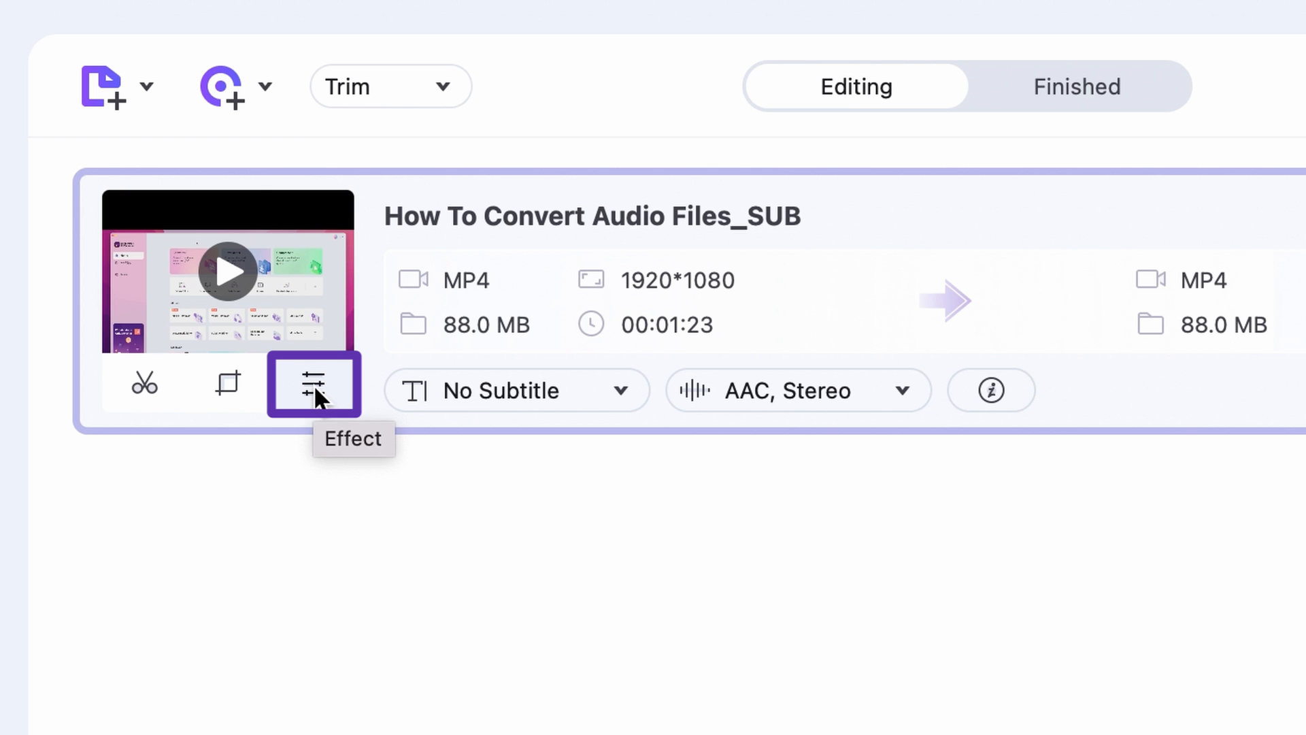
# Enable the Movtext subtitle track and add an external subtitle file to the video
pyautogui.click(314, 385)
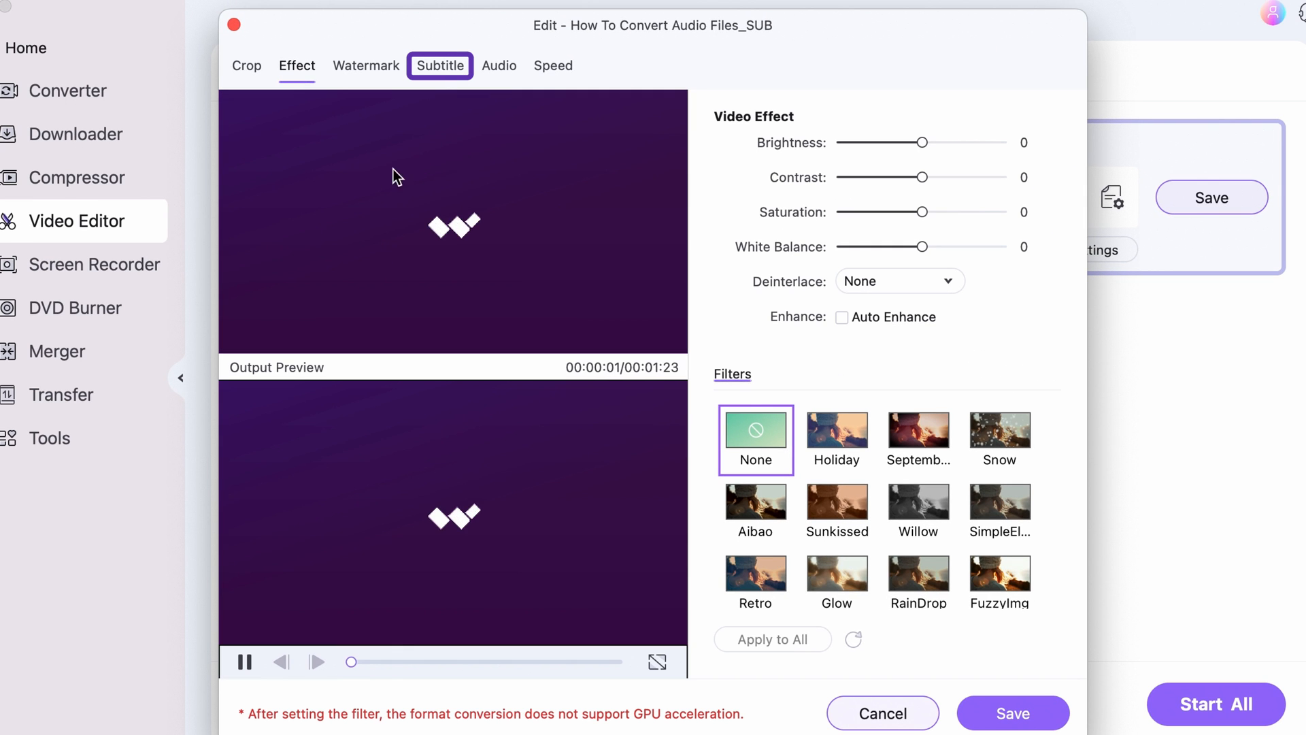
pyautogui.click(440, 66)
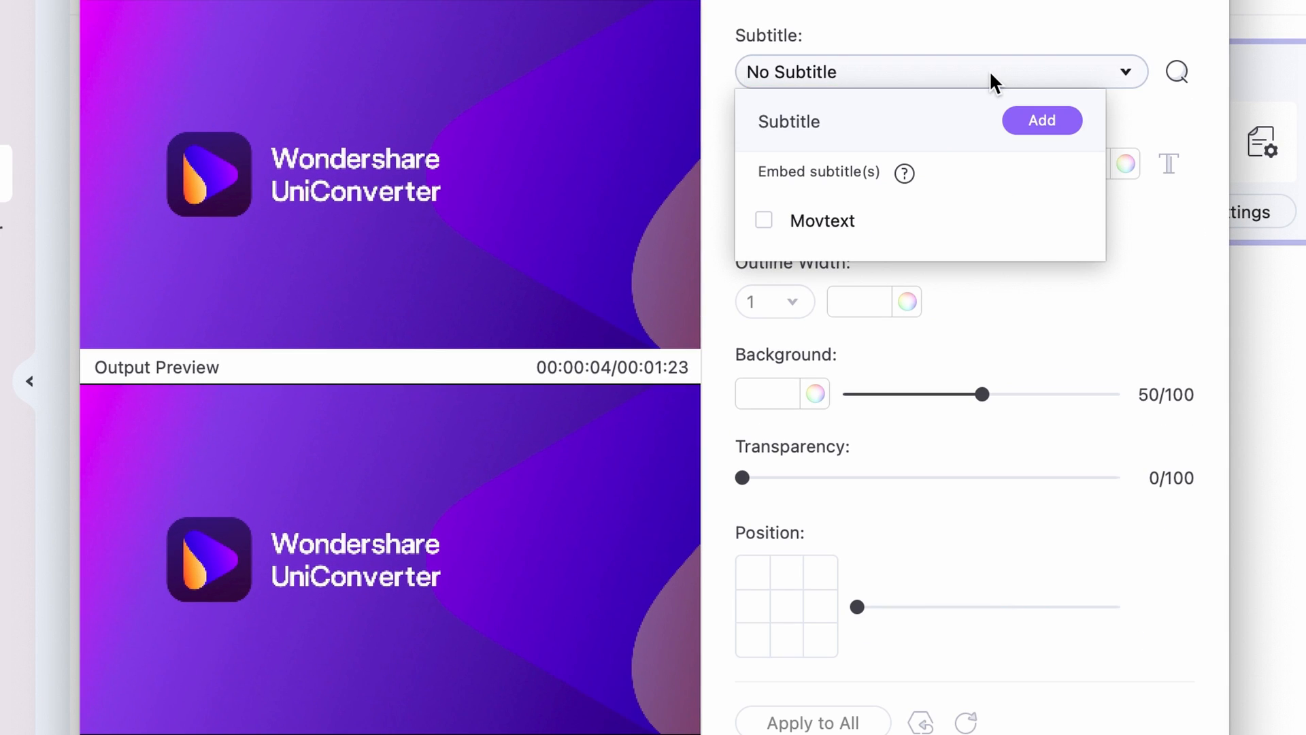
pyautogui.click(761, 220)
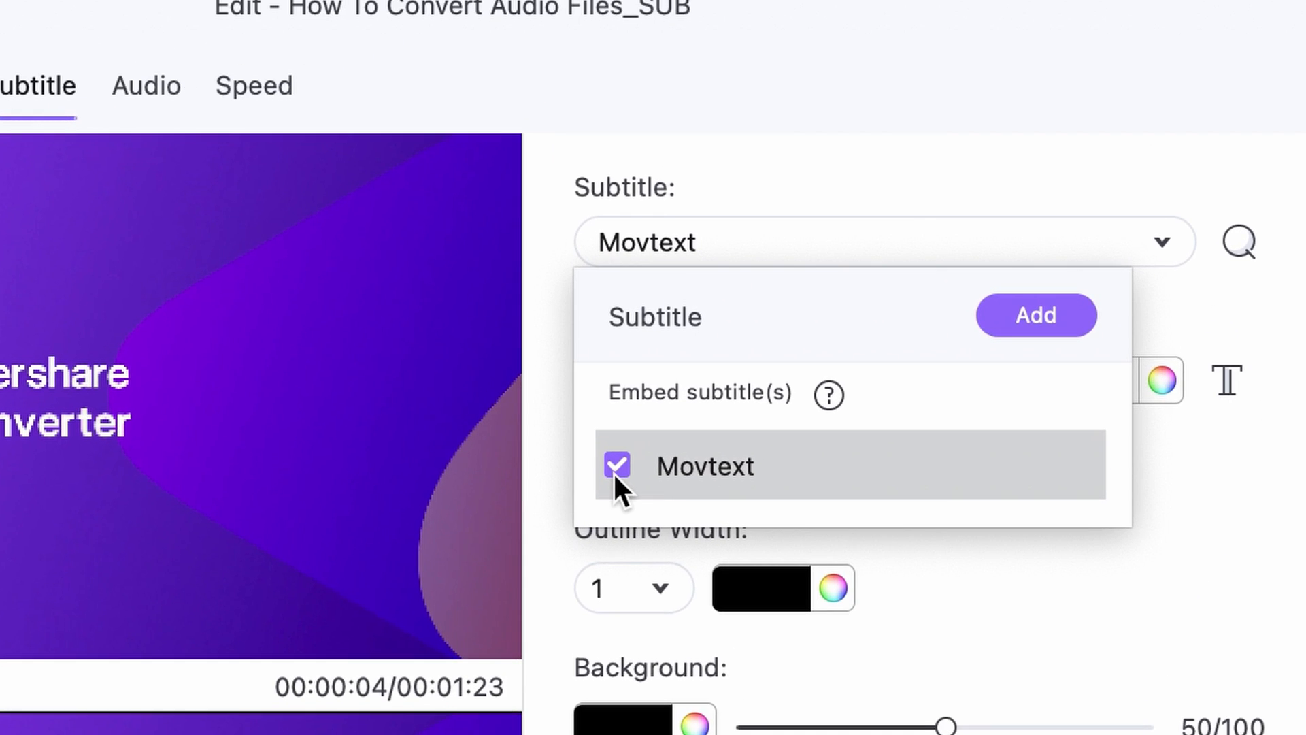
pyautogui.moveTo(1036, 315)
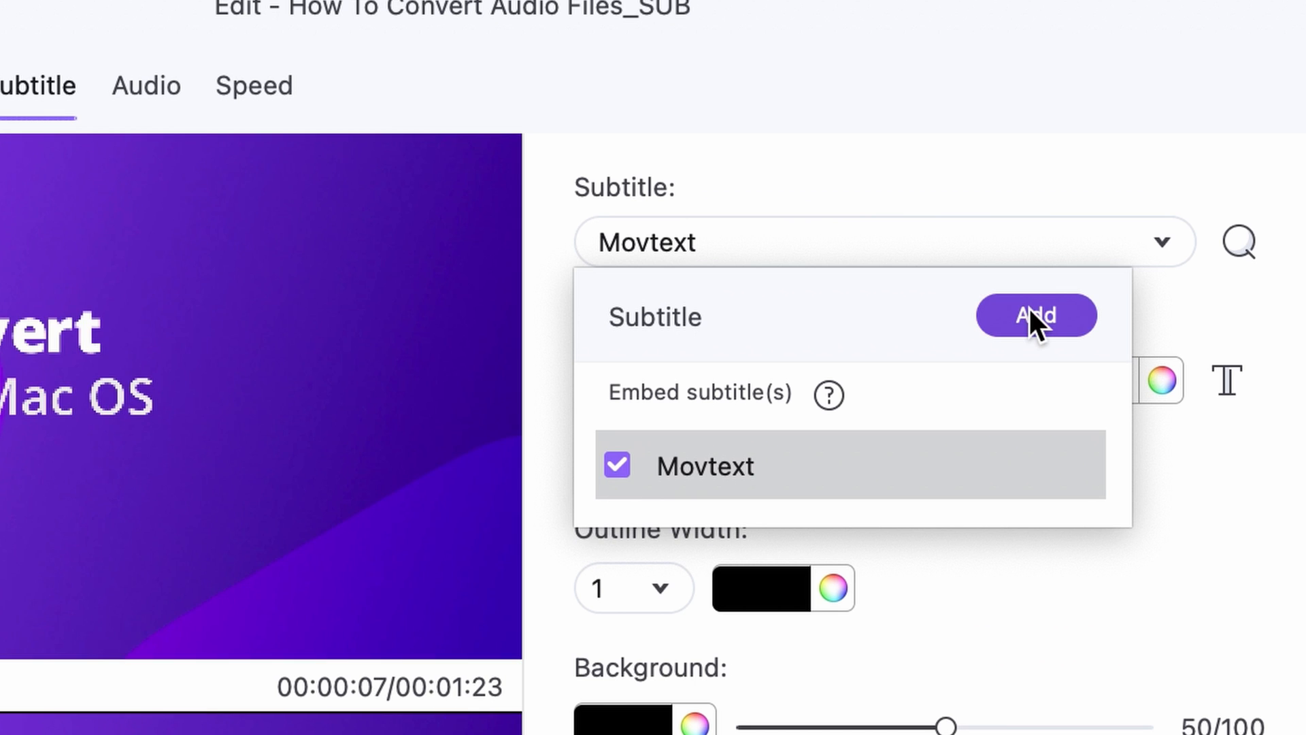
pyautogui.click(1035, 316)
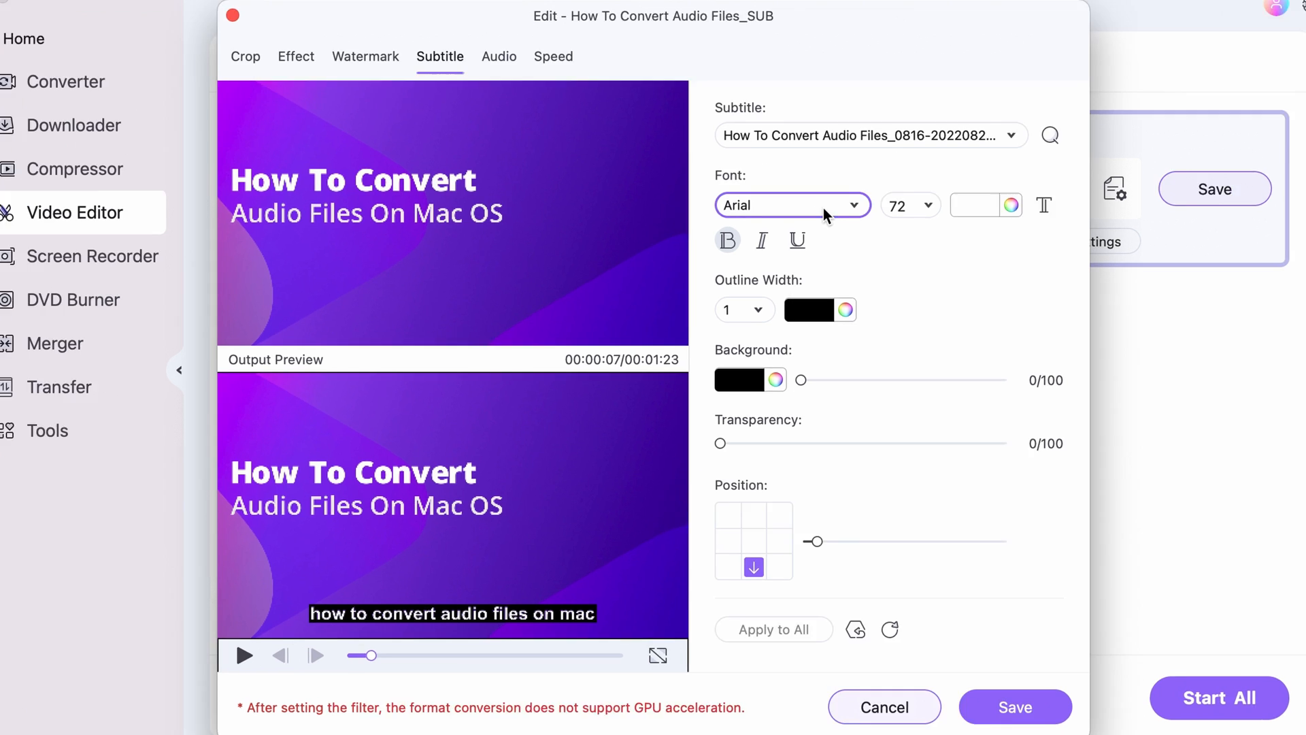
# Style the subtitles in yellow Beirut font at size 96
pyautogui.click(790, 205)
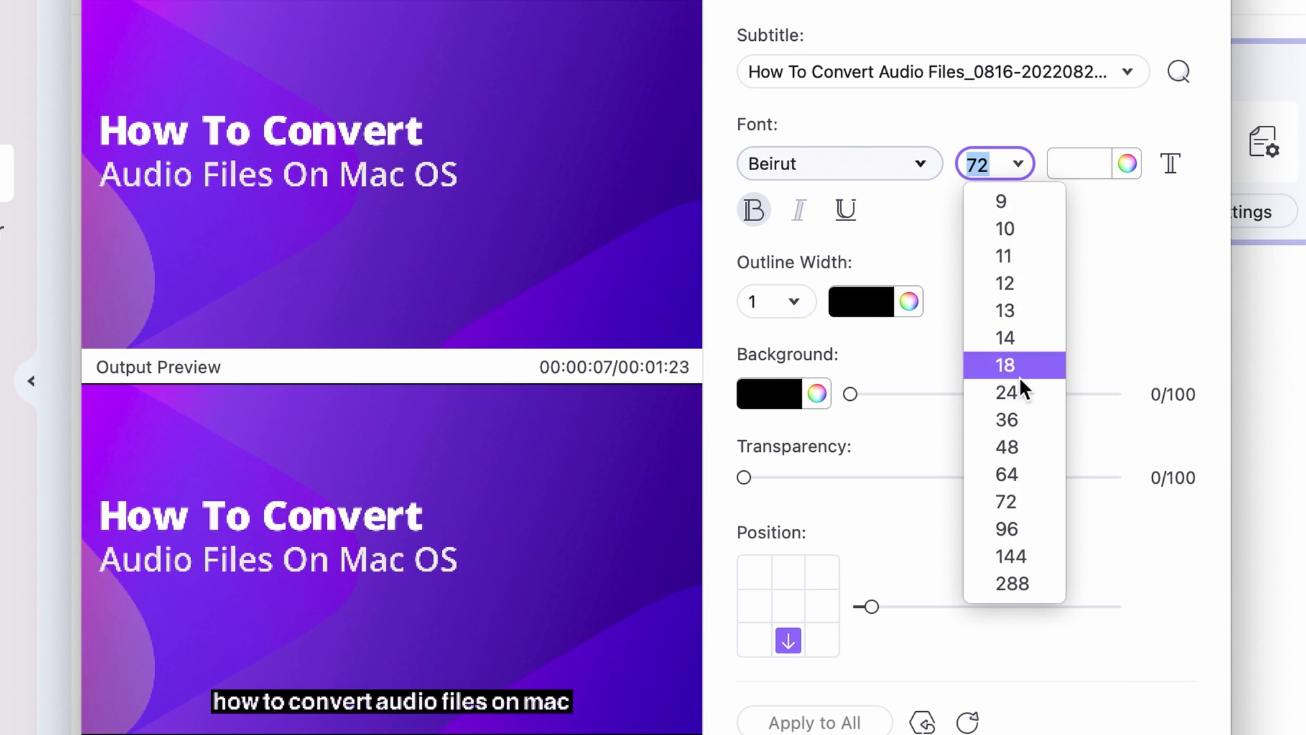
pyautogui.click(1006, 528)
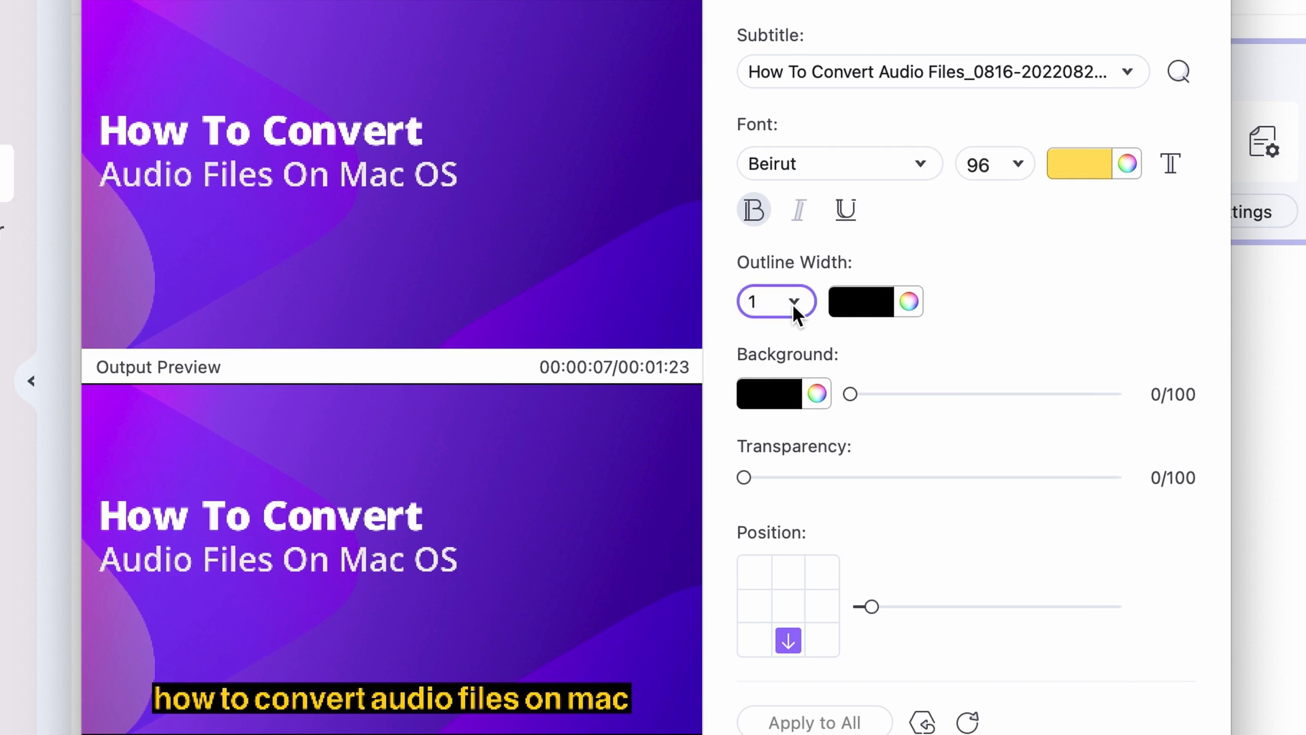
pyautogui.click(776, 301)
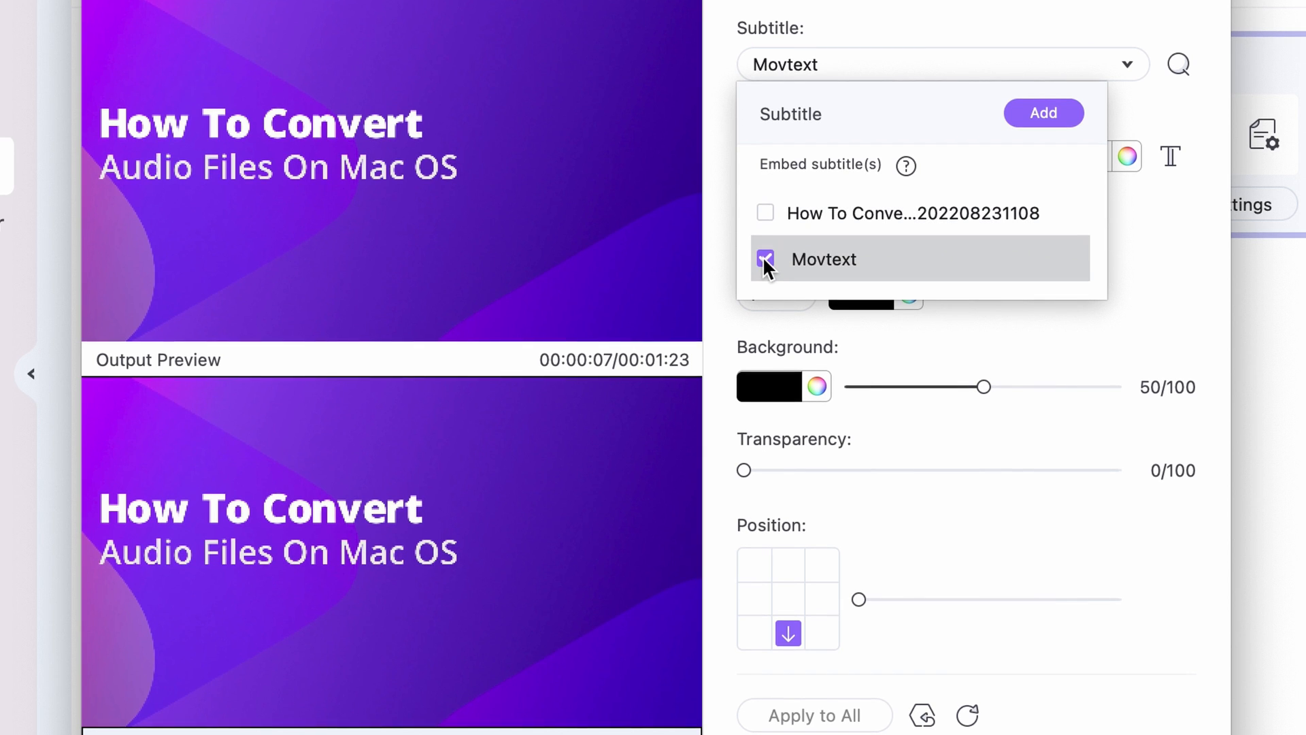
# Change the embedded subtitle track, then save the subtitle edits and close the editor
pyautogui.click(765, 259)
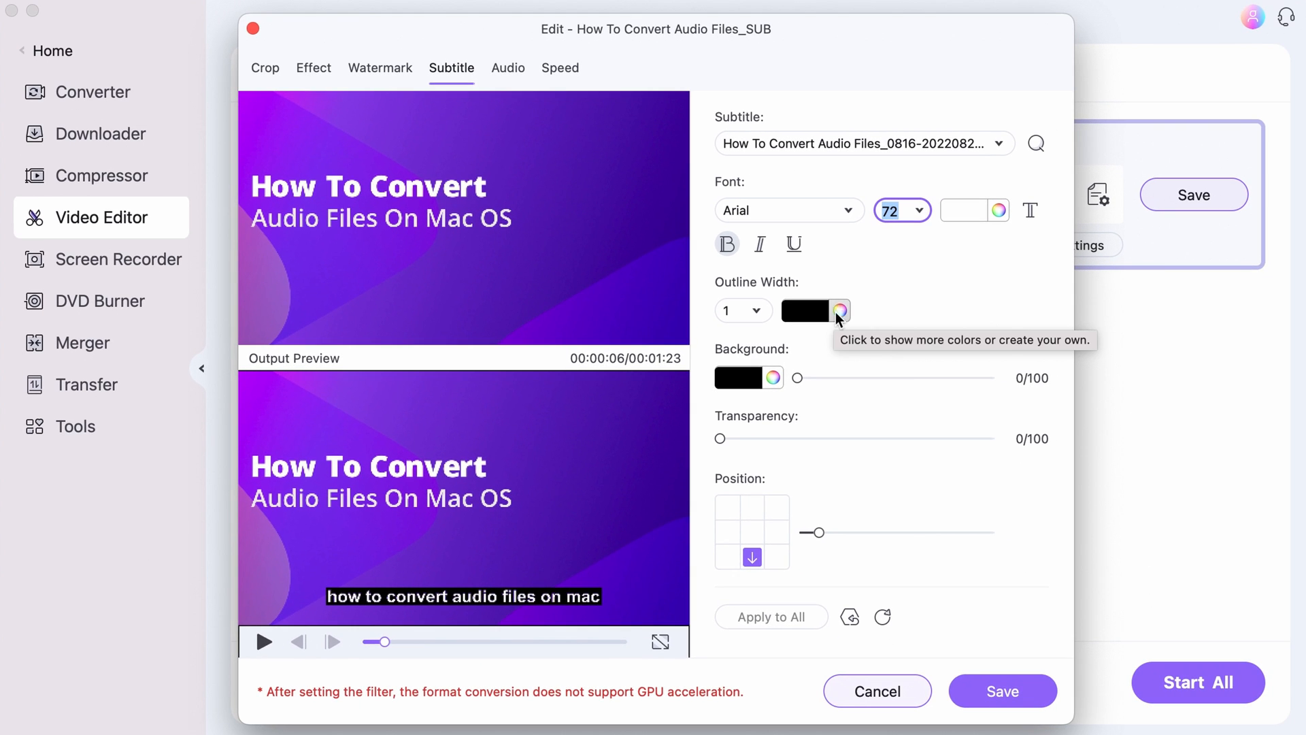
pyautogui.moveTo(958, 635)
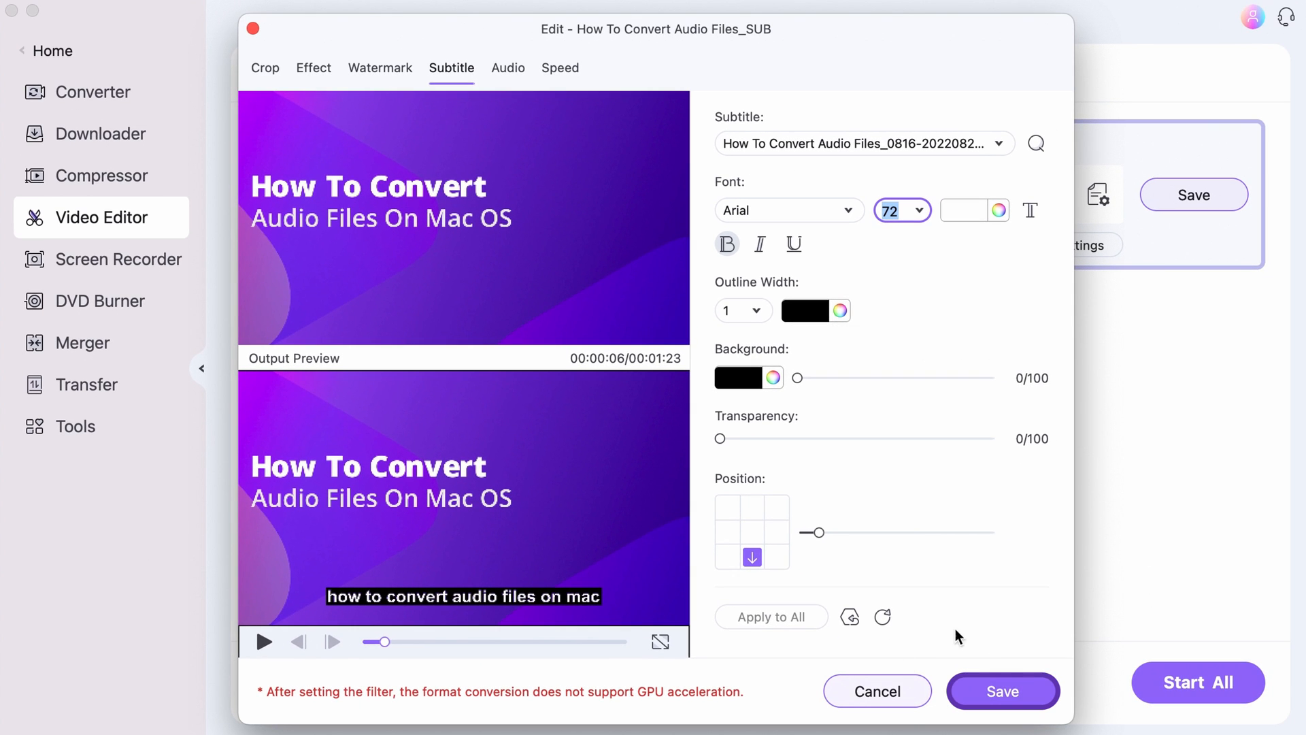
pyautogui.click(1002, 691)
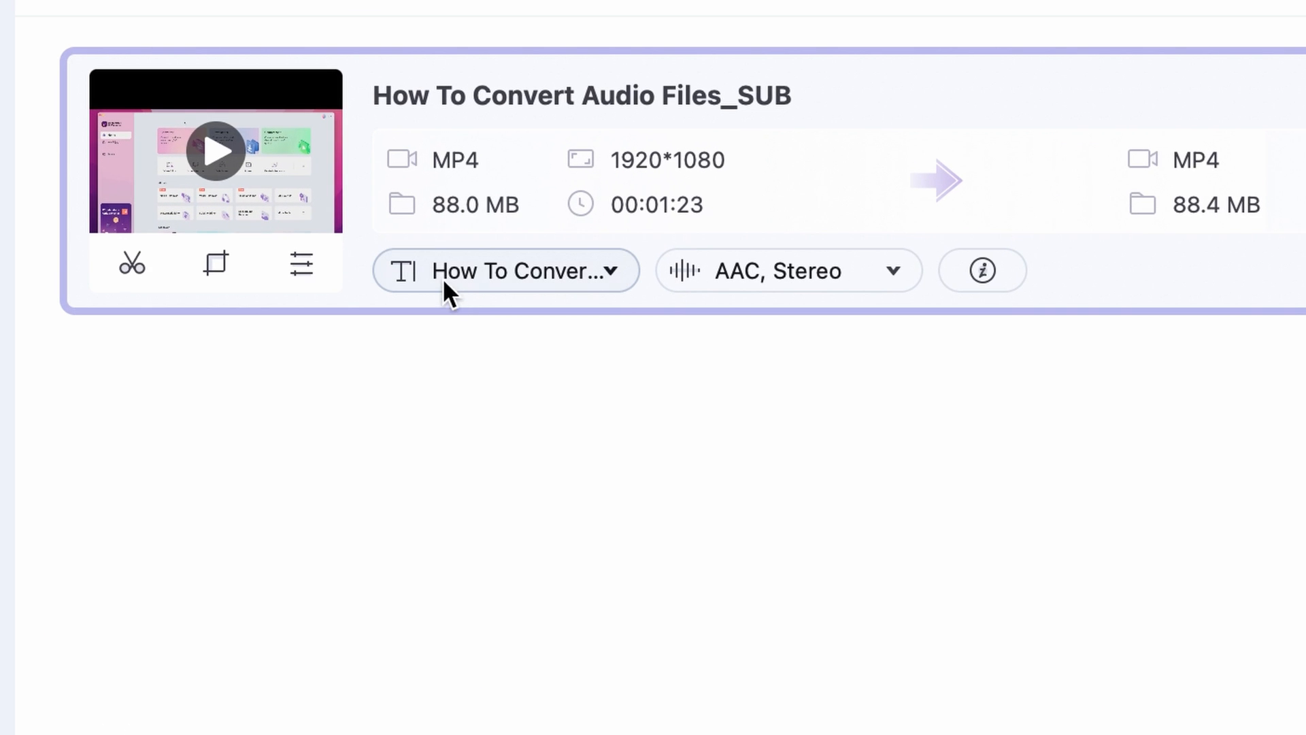
pyautogui.click(505, 270)
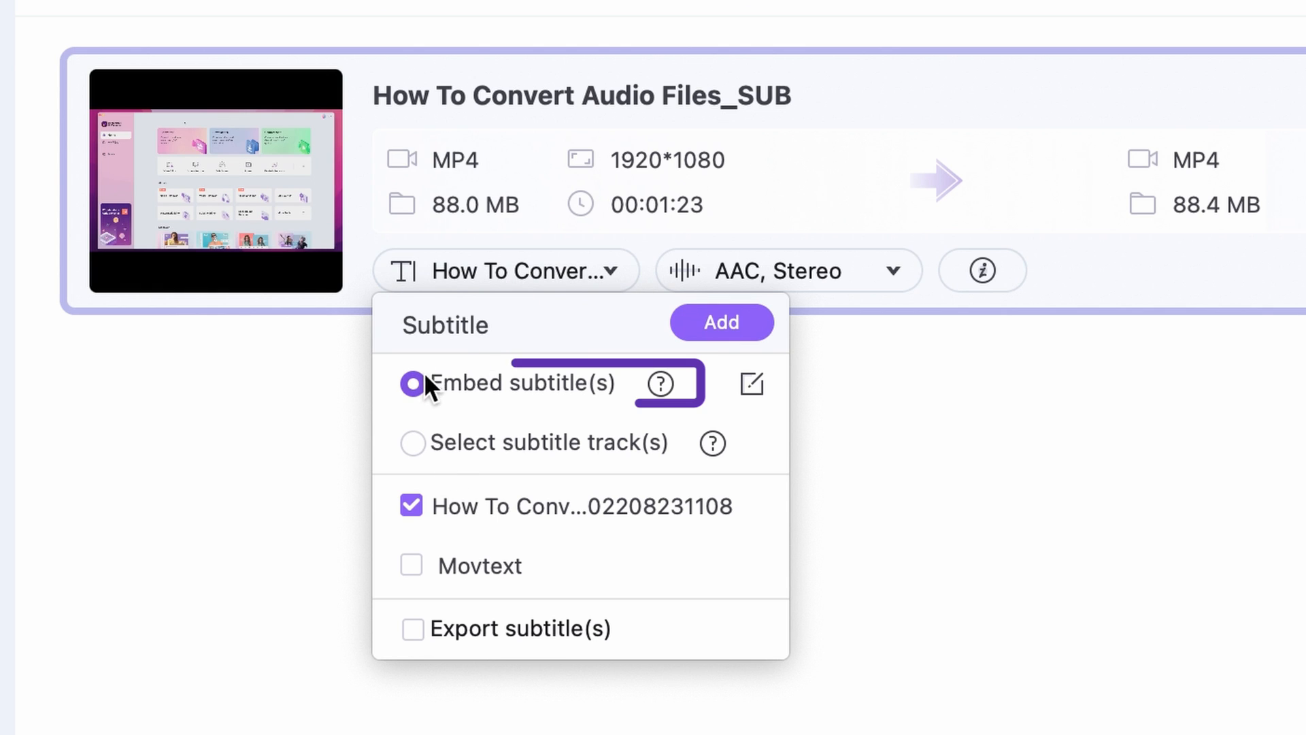
pyautogui.moveTo(578, 397)
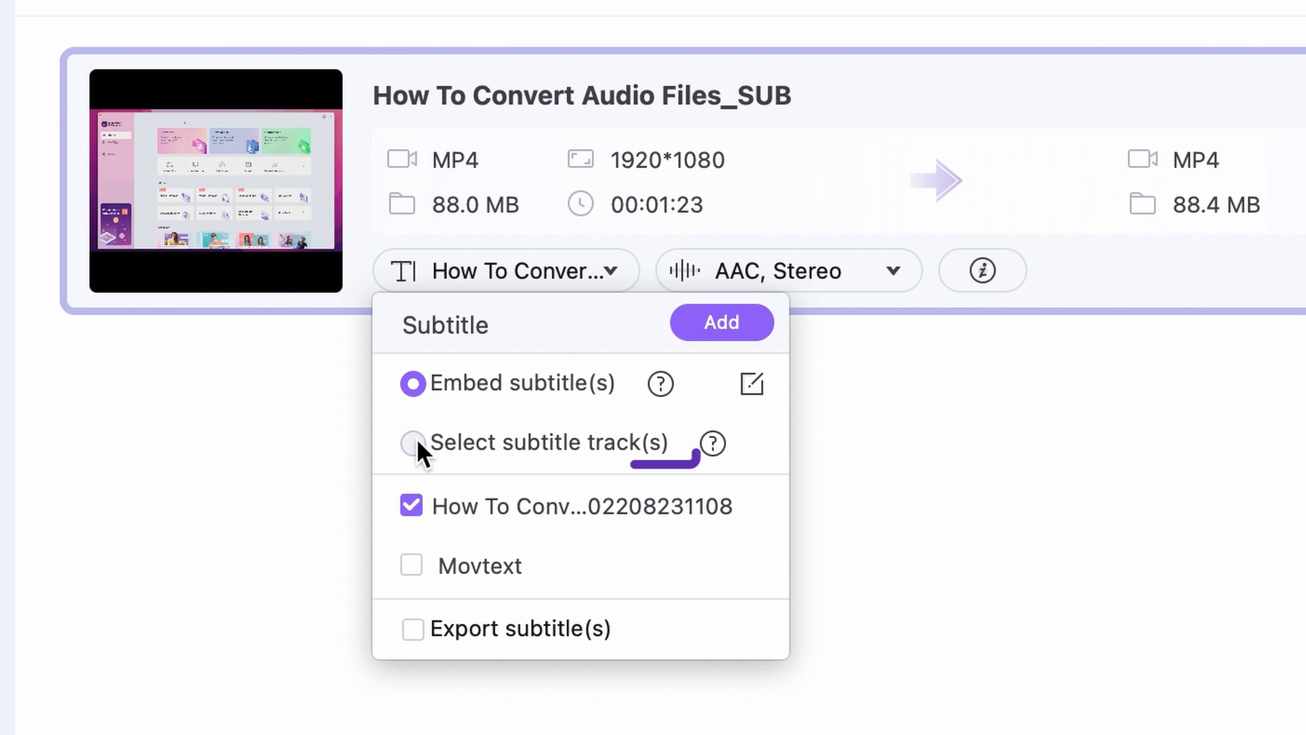
pyautogui.click(412, 442)
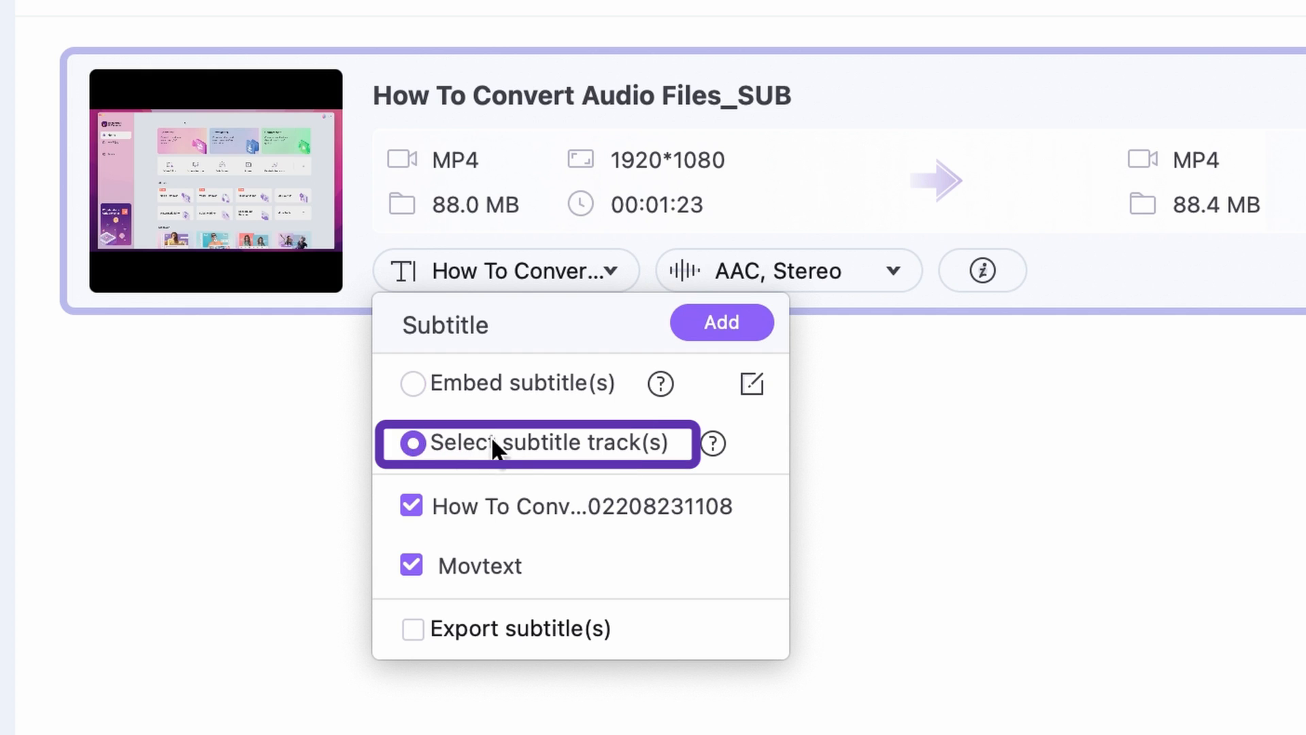
pyautogui.moveTo(424, 587)
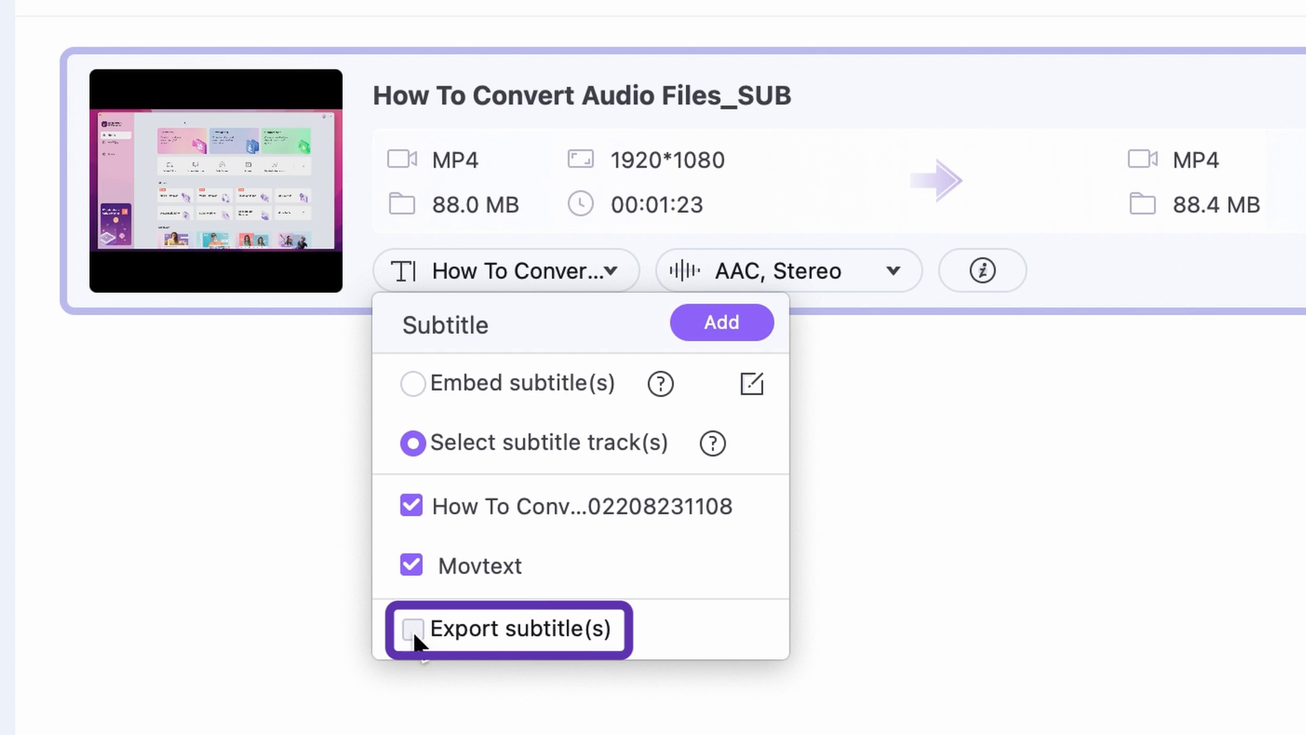
pyautogui.click(411, 627)
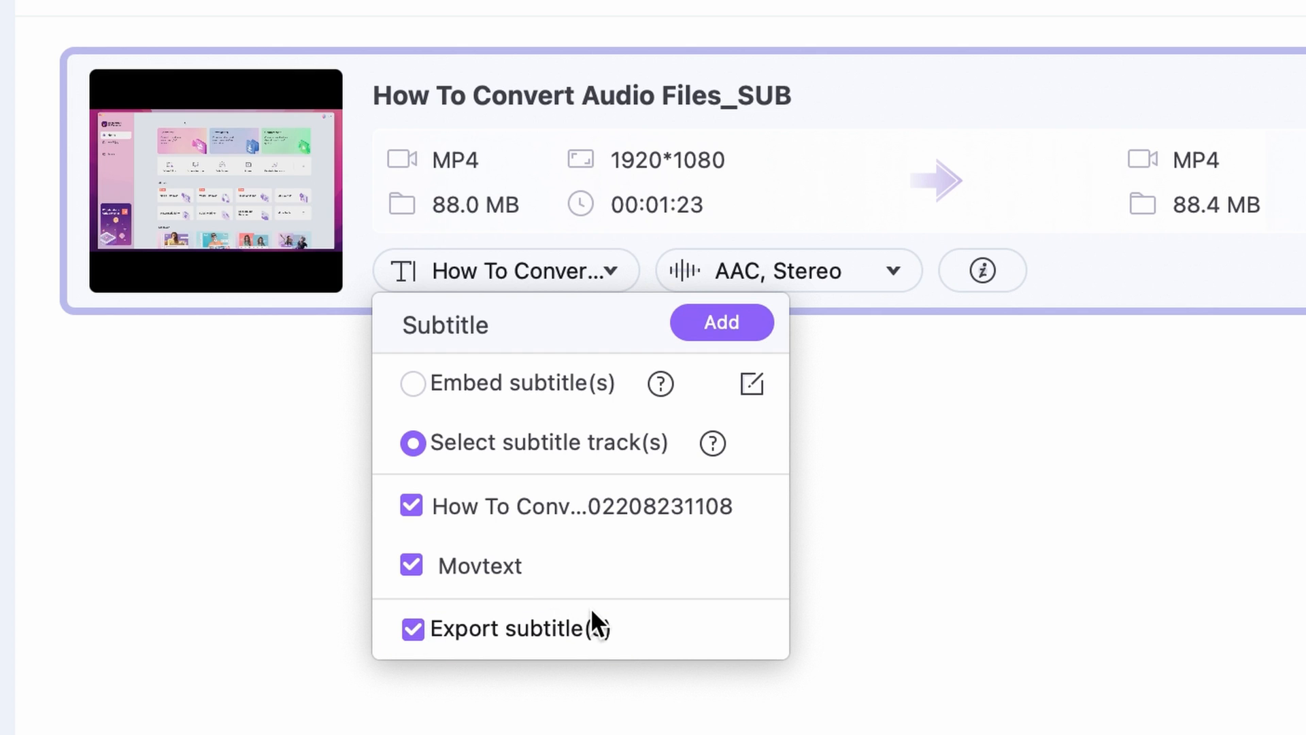
pyautogui.click(411, 629)
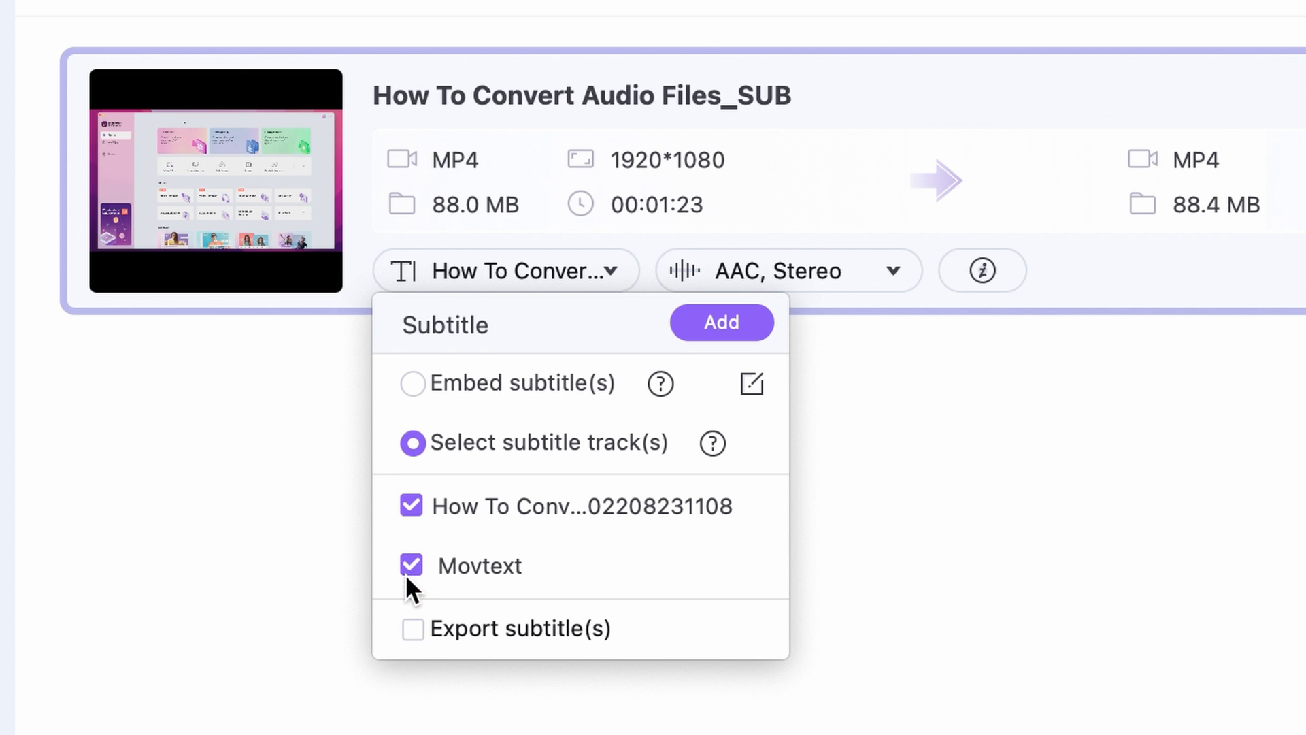
pyautogui.click(411, 564)
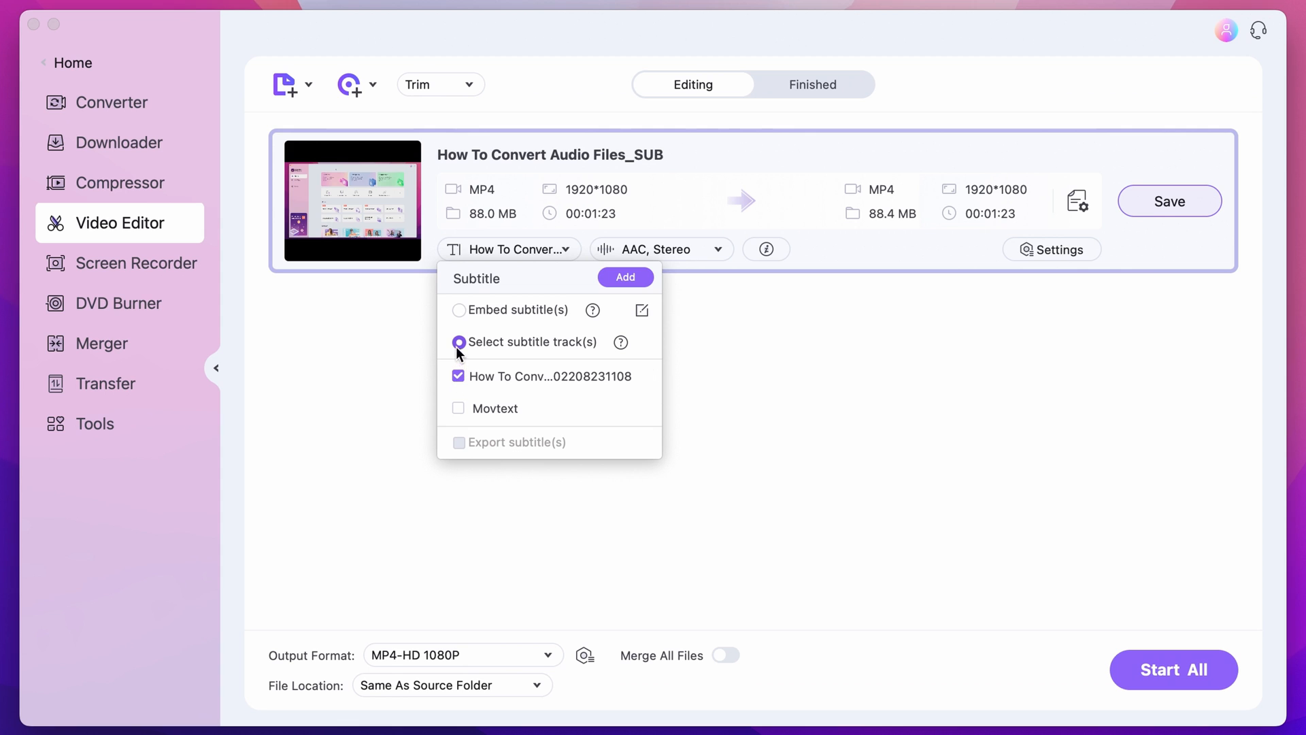
pyautogui.click(459, 310)
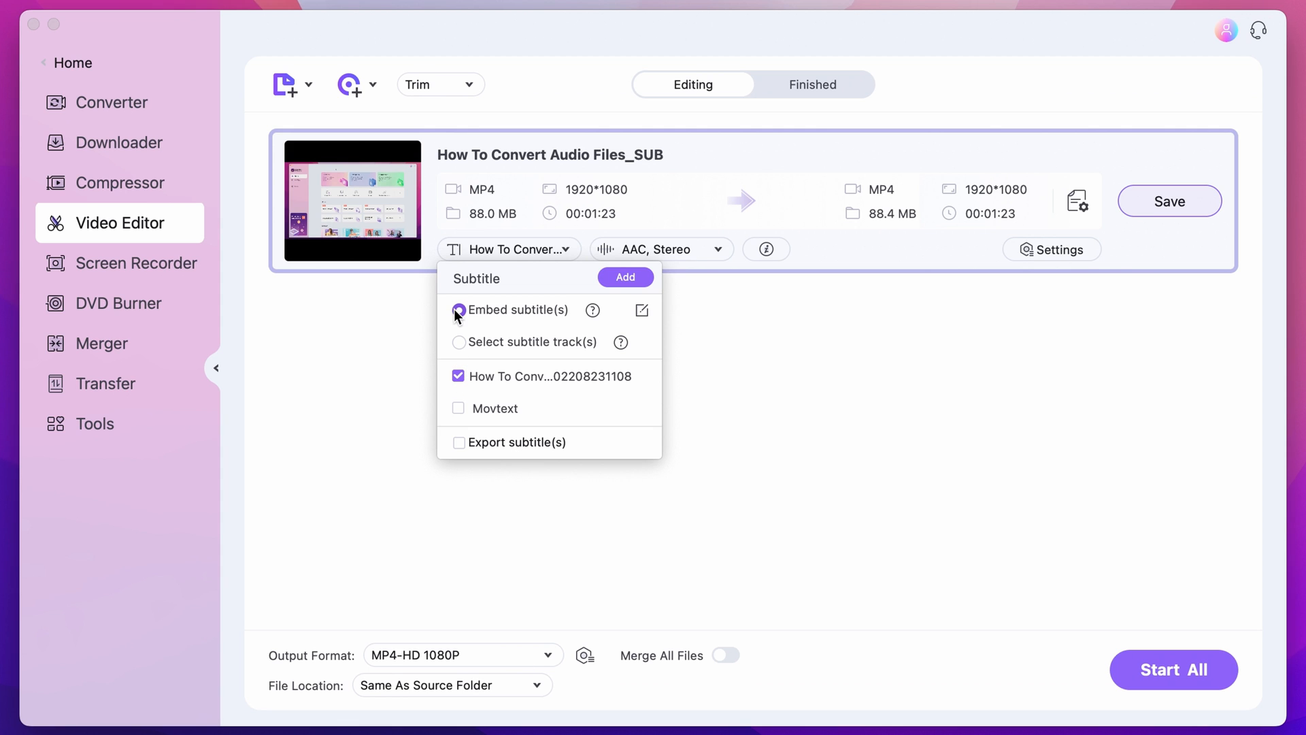
# Set output to MP4 'Same as source', saving to the source folder
pyautogui.click(463, 655)
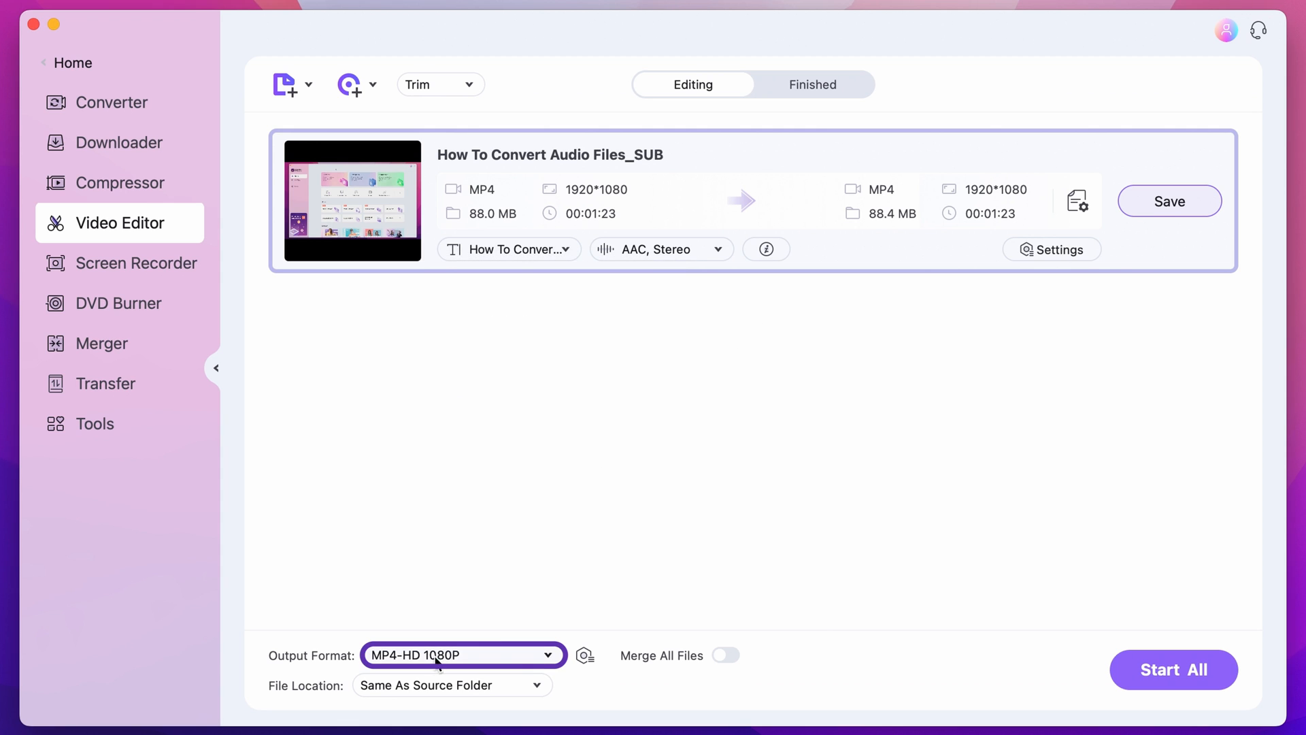
pyautogui.click(464, 654)
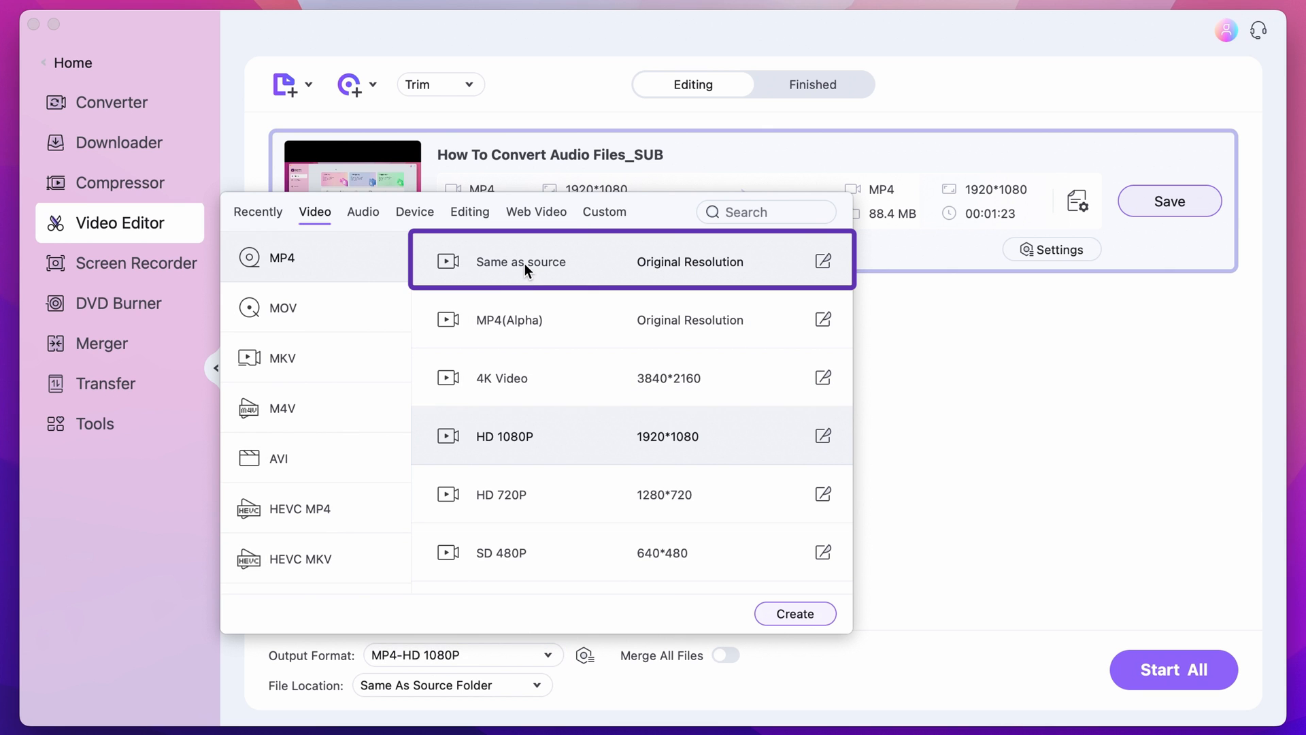
pyautogui.click(520, 261)
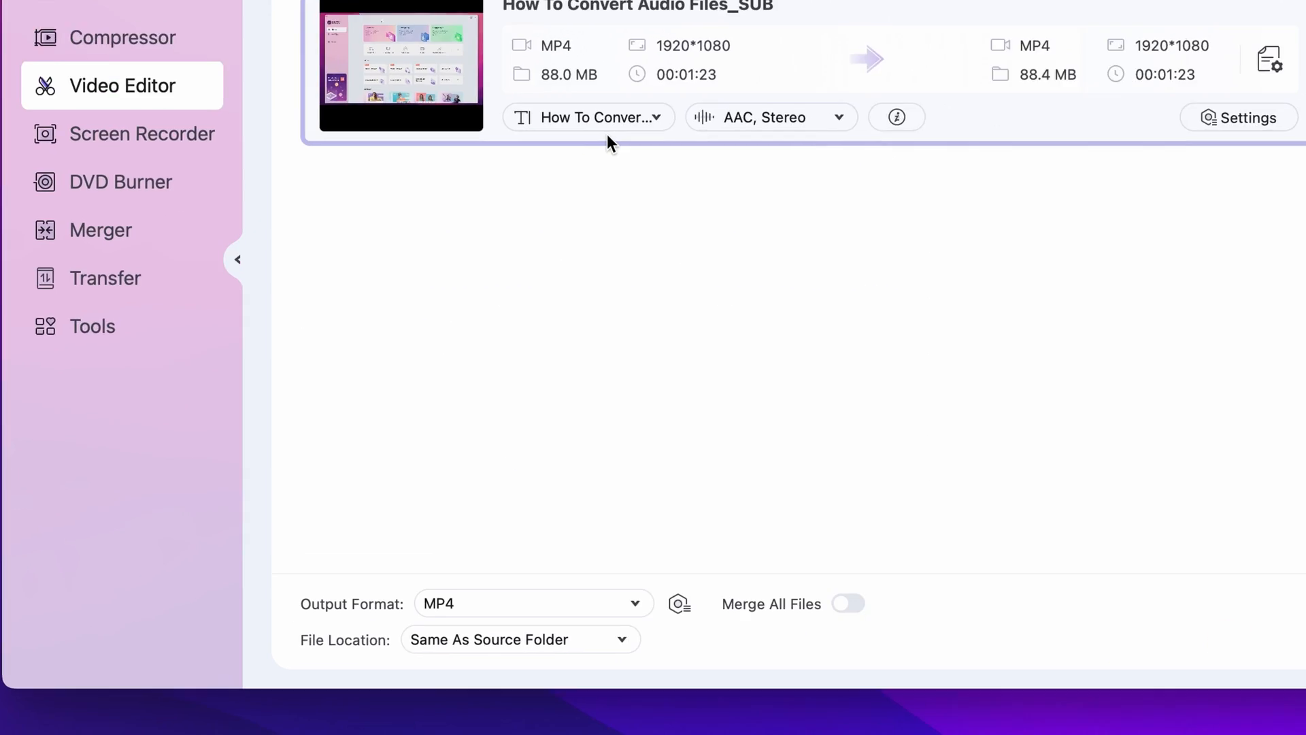
pyautogui.click(520, 639)
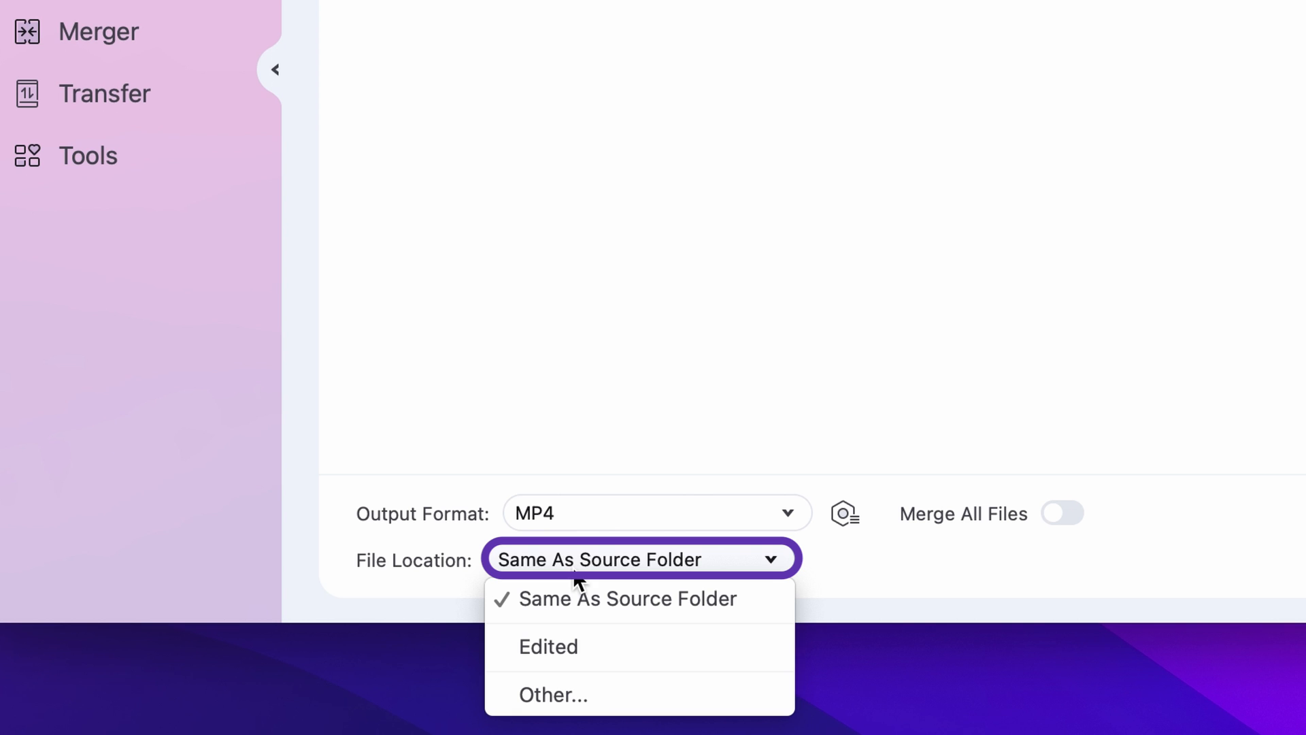
pyautogui.click(623, 598)
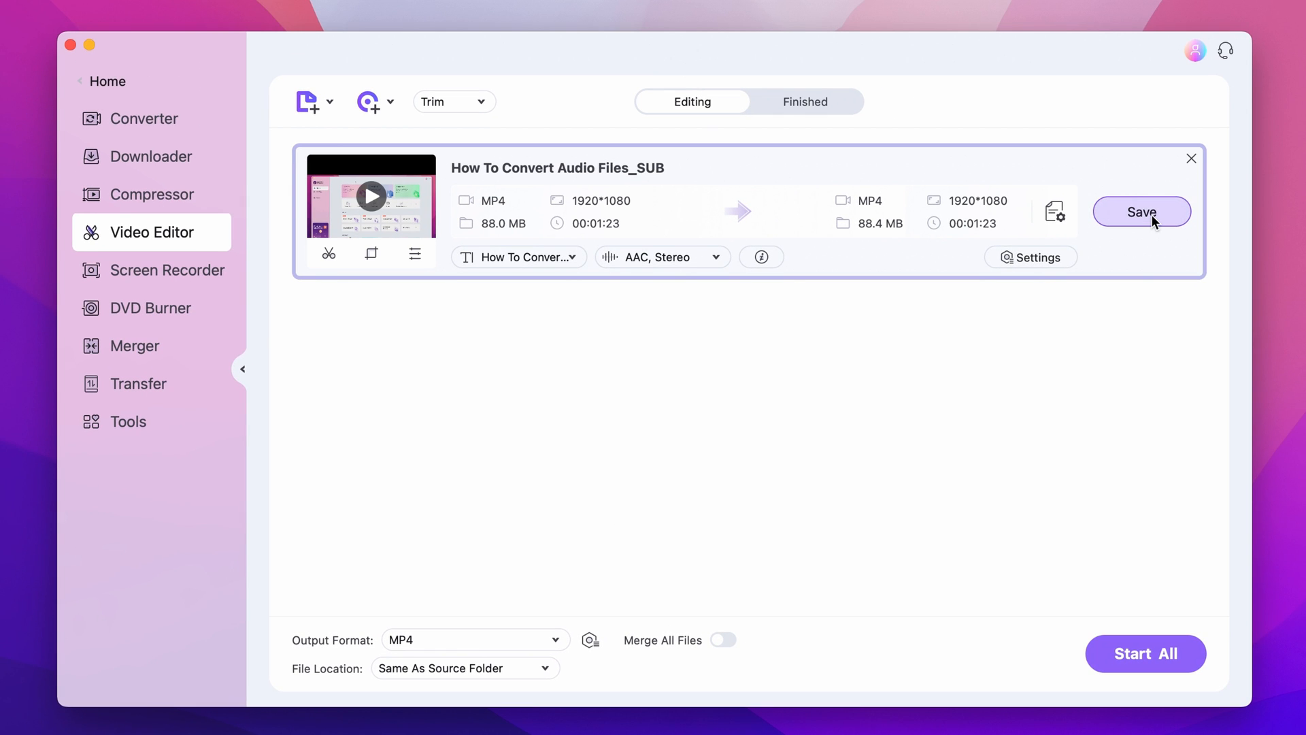
# Save the subtitled video and open the converted MP4's folder from the Finished tab
pyautogui.click(1141, 211)
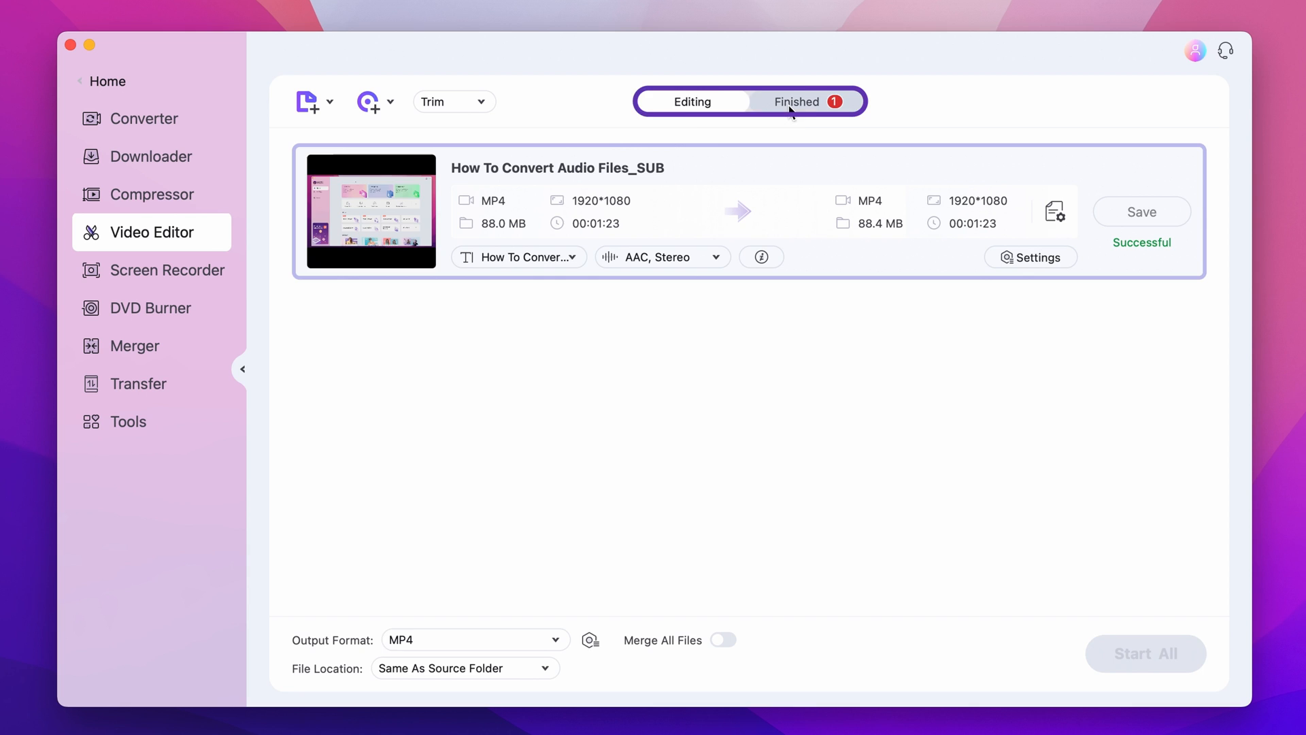
pyautogui.click(798, 101)
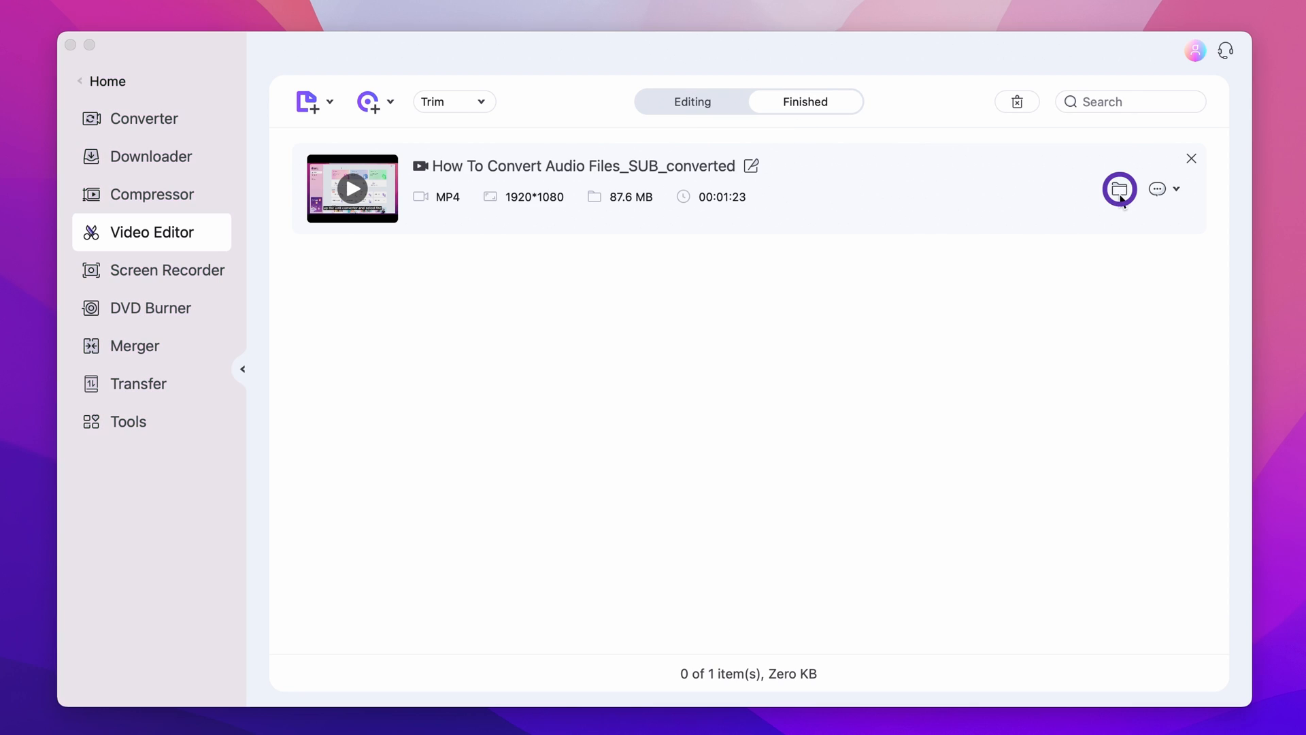
pyautogui.click(1118, 189)
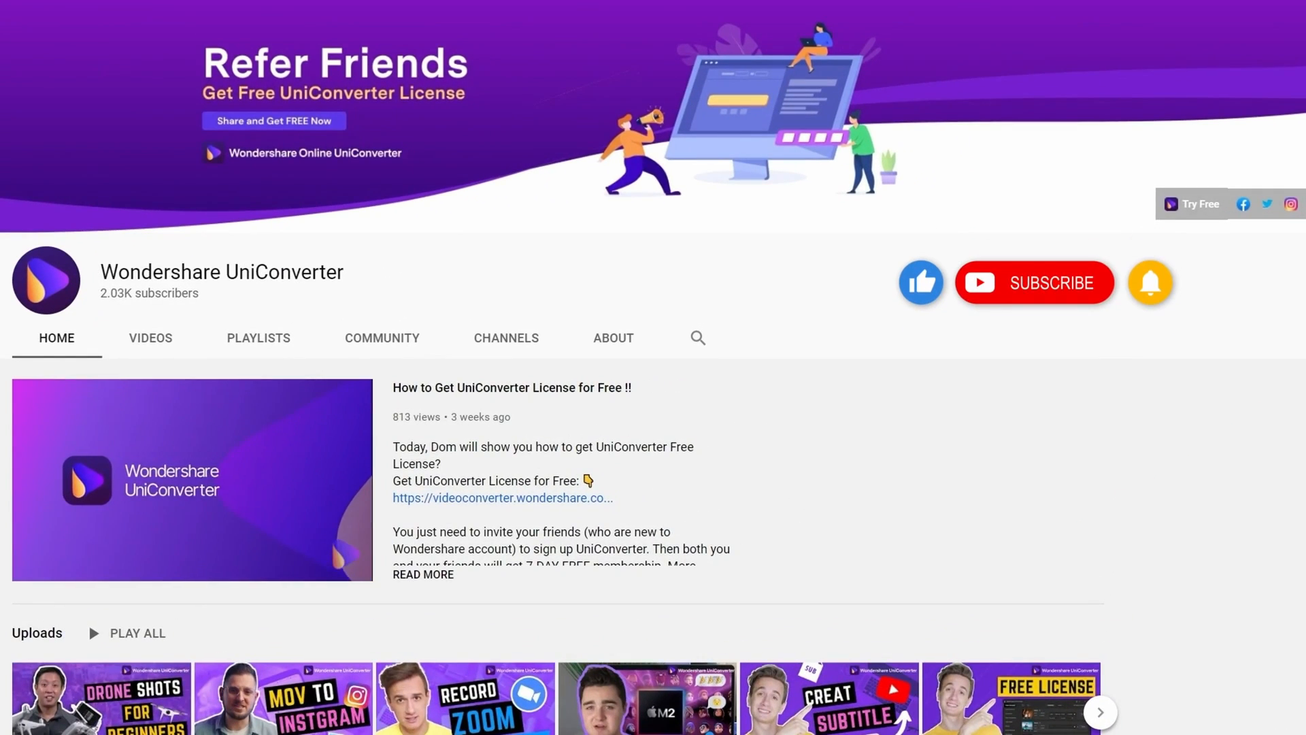
# Subscribe to the Wondershare UniConverter YouTube channel
pyautogui.click(1034, 282)
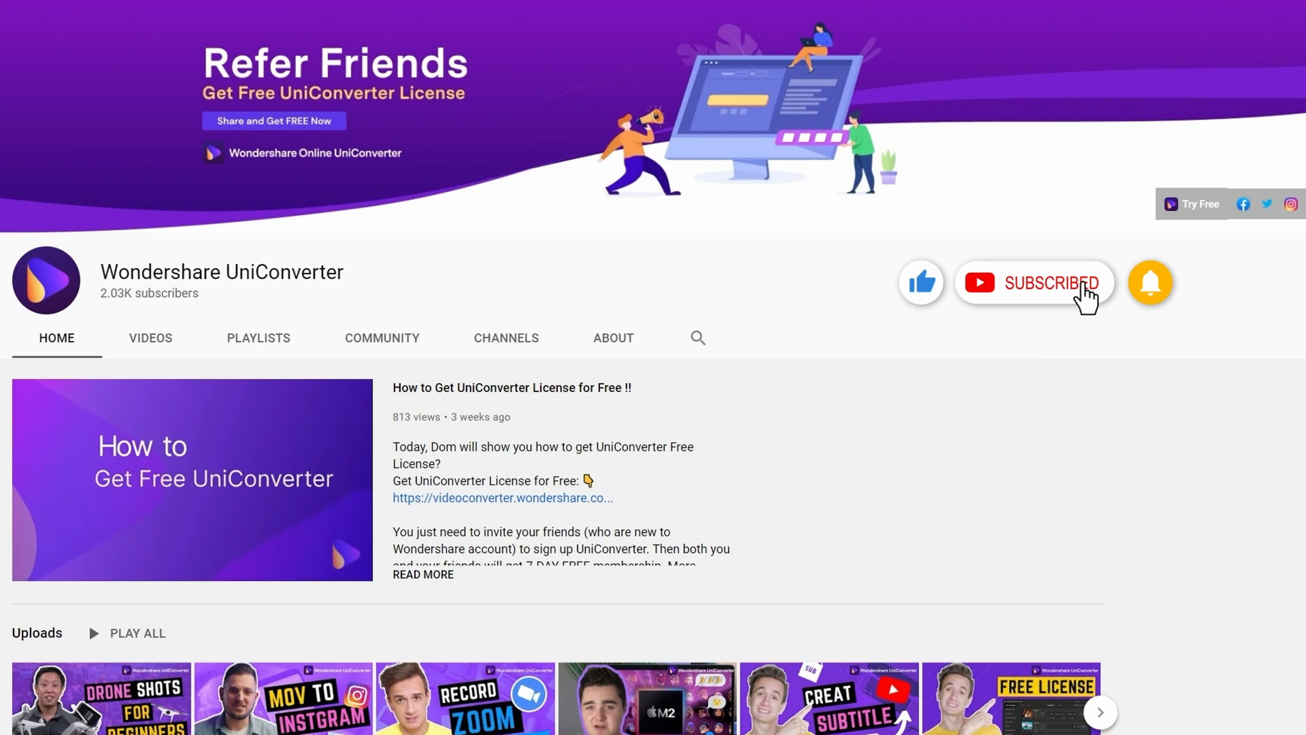